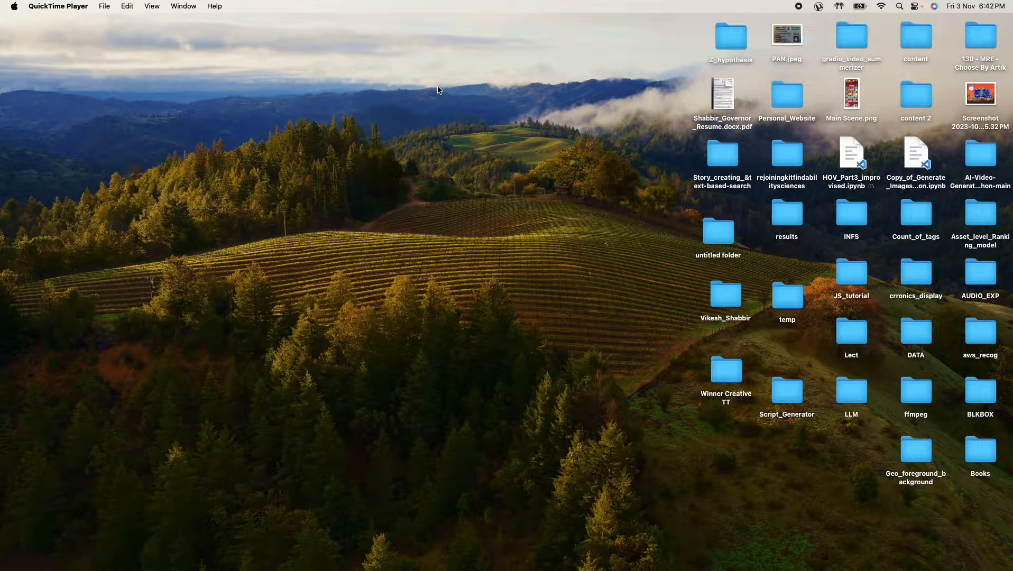
mouse_move(414, 176)
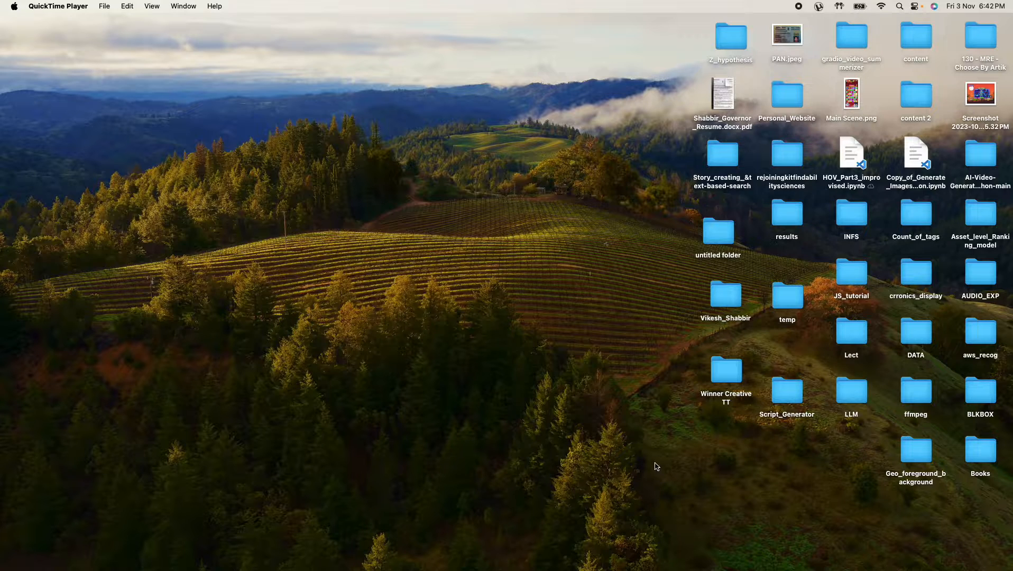
mouse_move(972, 270)
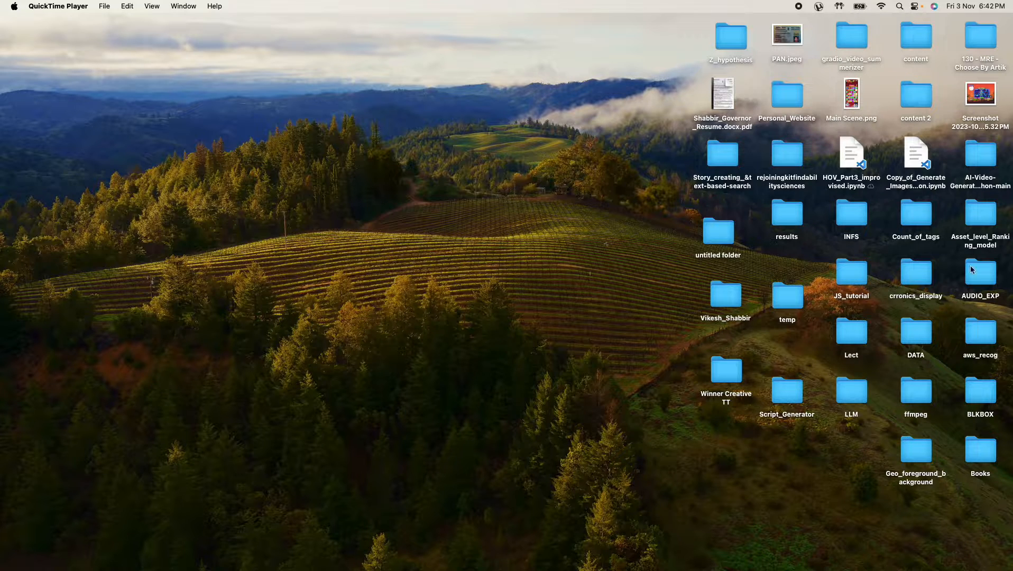
mouse_move(29, 553)
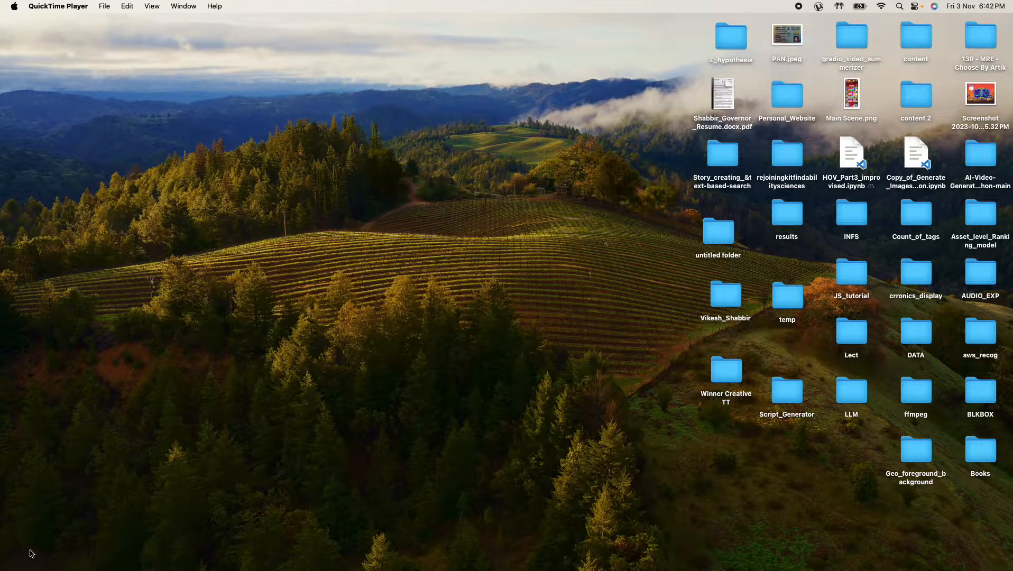
mouse_move(1002, 565)
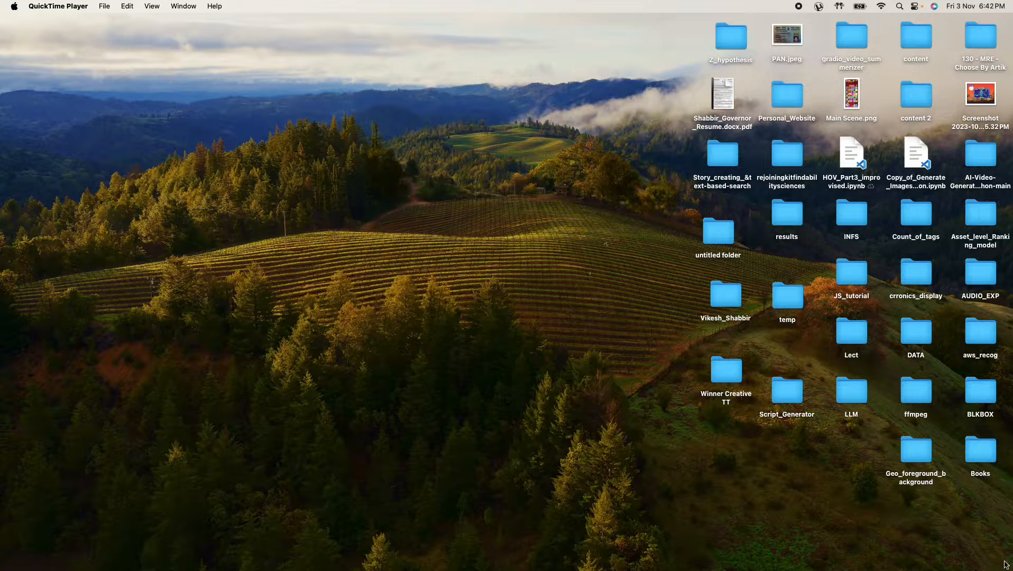
mouse_move(101, 24)
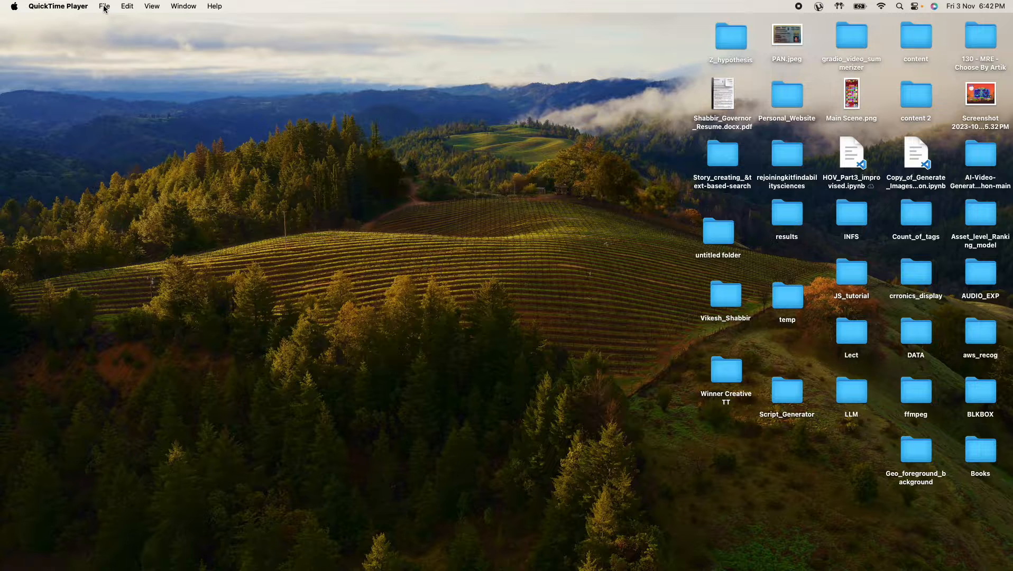
Step: Browse QuickTime Player's Edit, File and QuickTime Player menus, then dismiss them
click(127, 6)
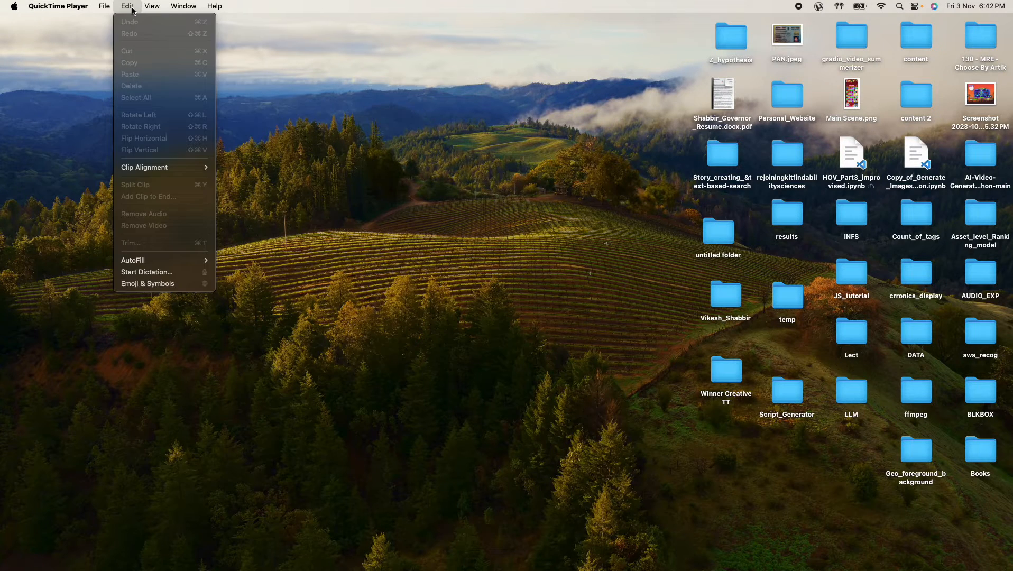
click(104, 5)
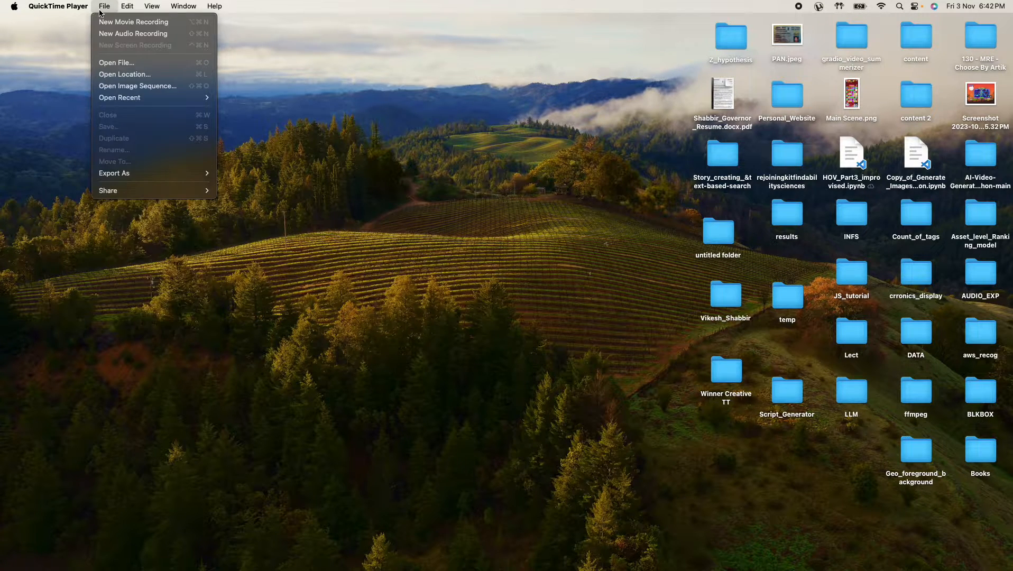
mouse_move(486, 358)
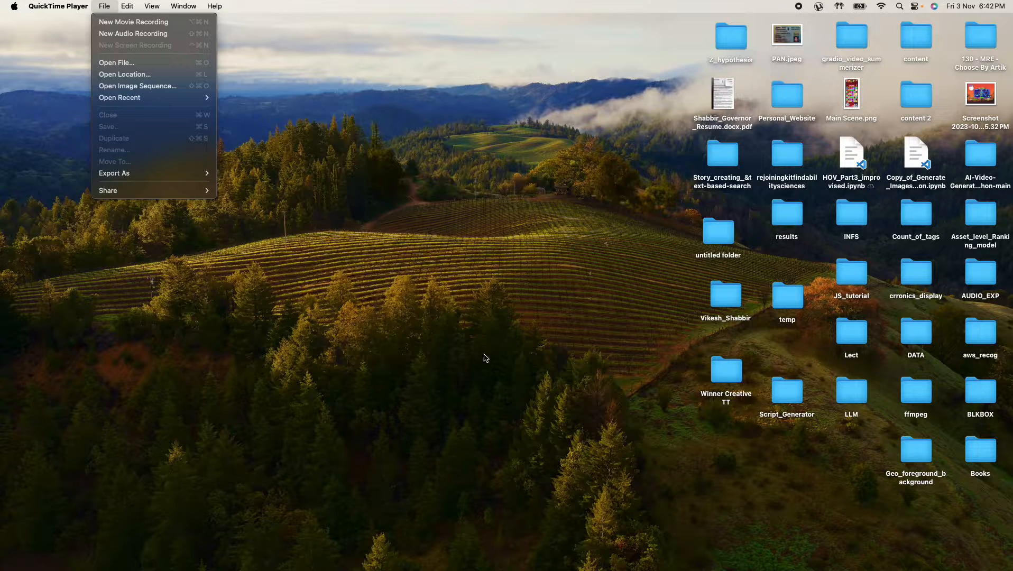
mouse_move(576, 268)
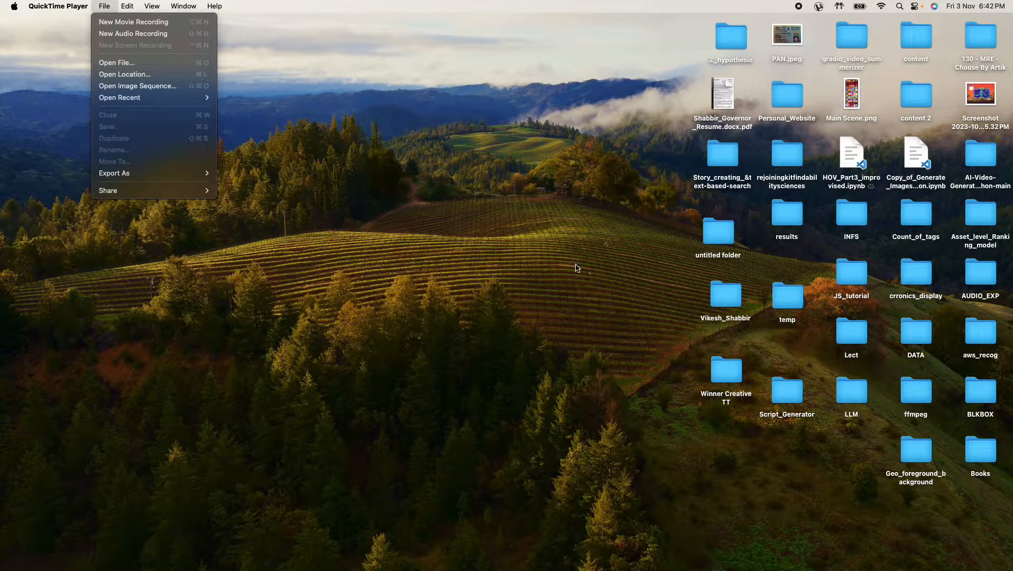
mouse_move(554, 304)
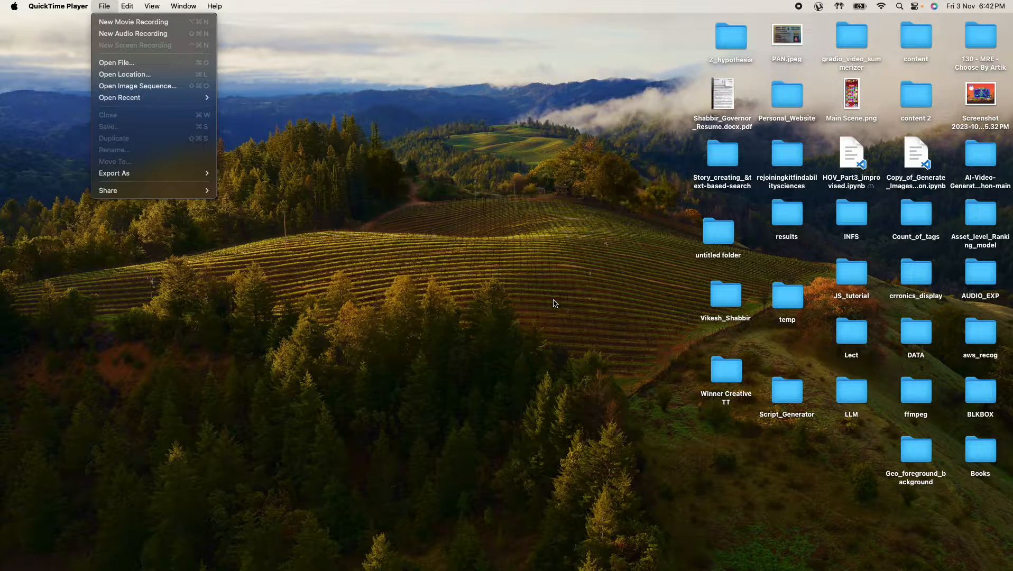
mouse_move(254, 181)
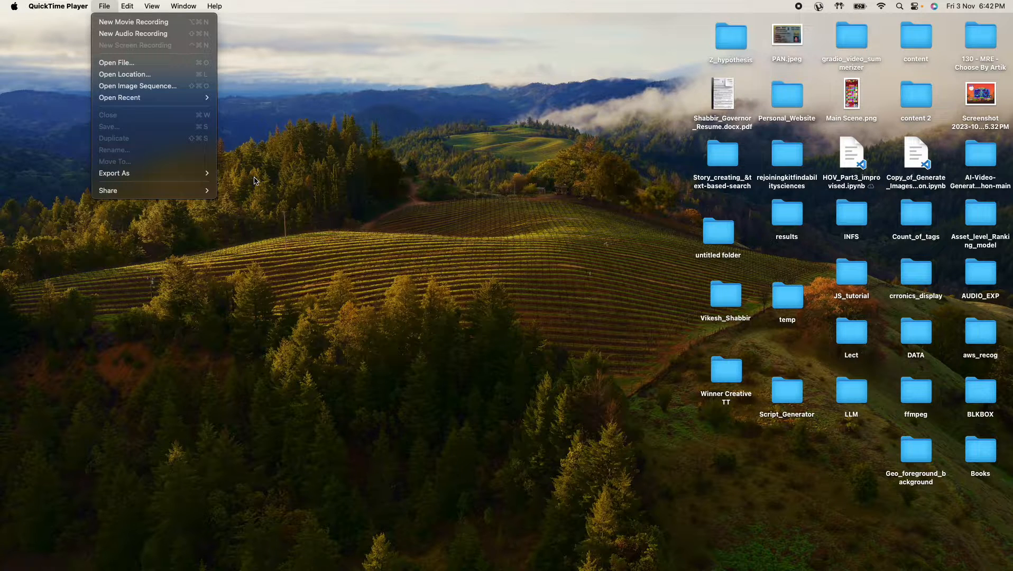
click(58, 6)
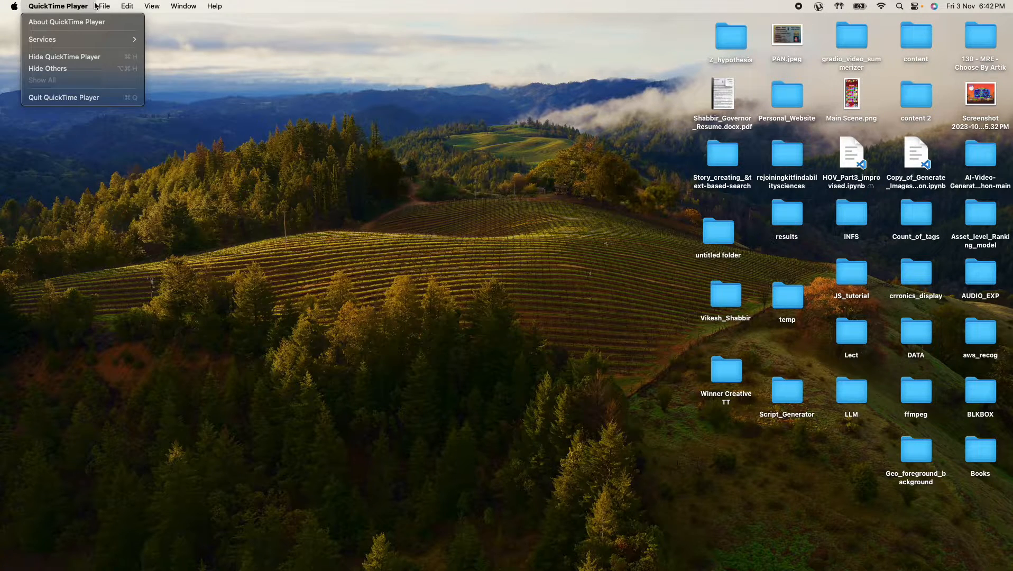
click(128, 6)
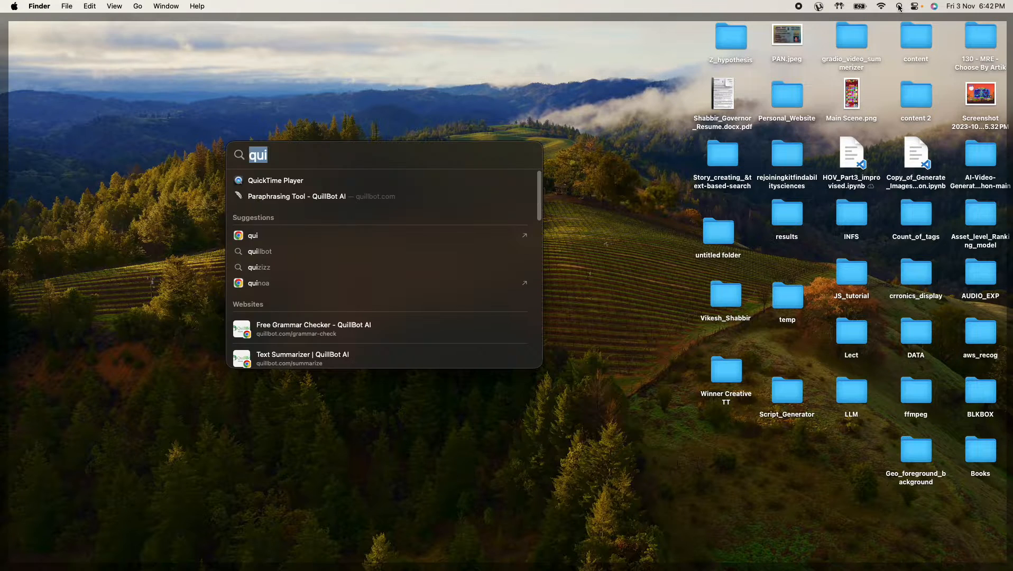
Step: Launch System Settings from Spotlight and search its settings for display options
text(system Settings)
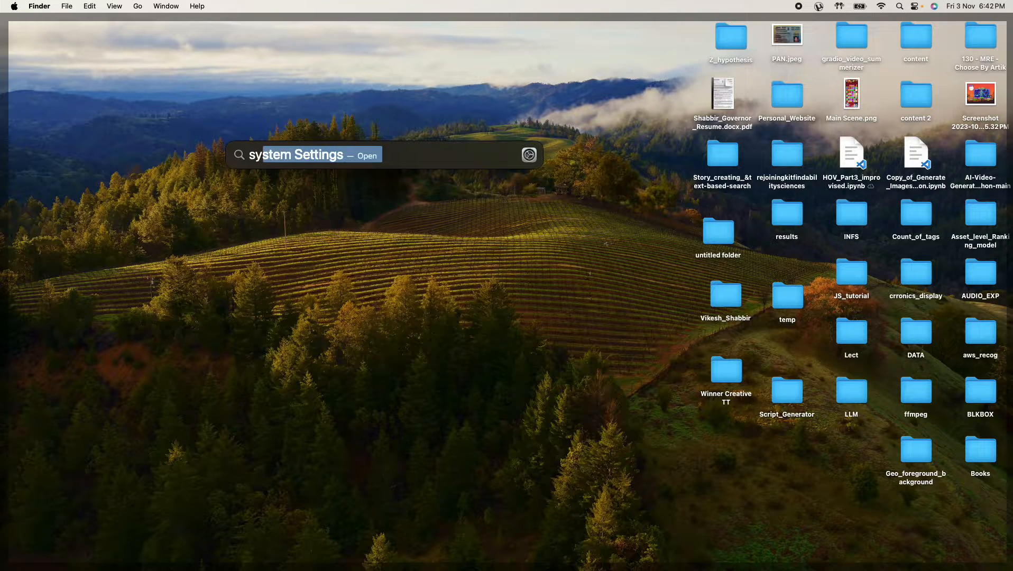
key(Escape)
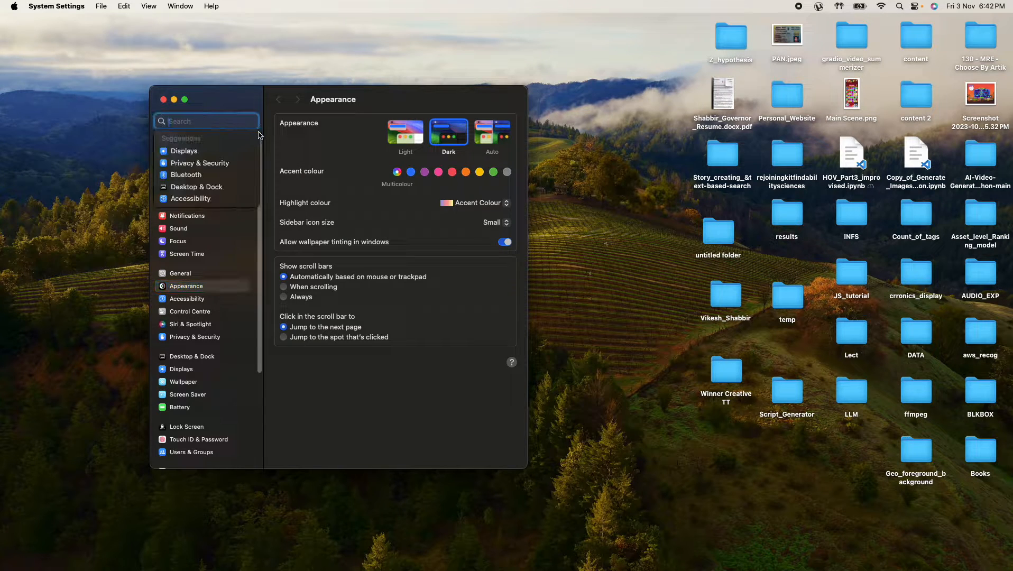
text(ds)
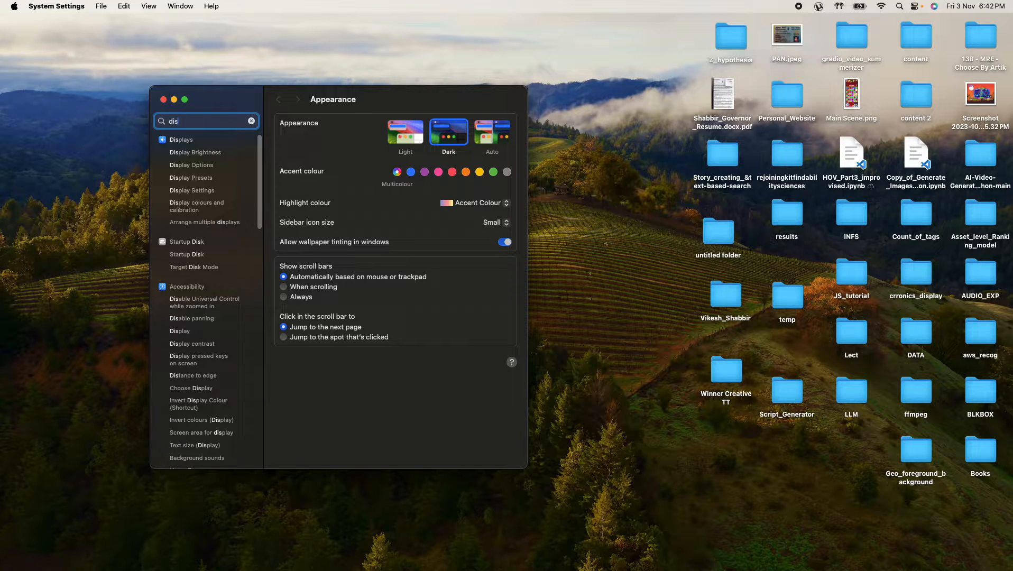
click(183, 140)
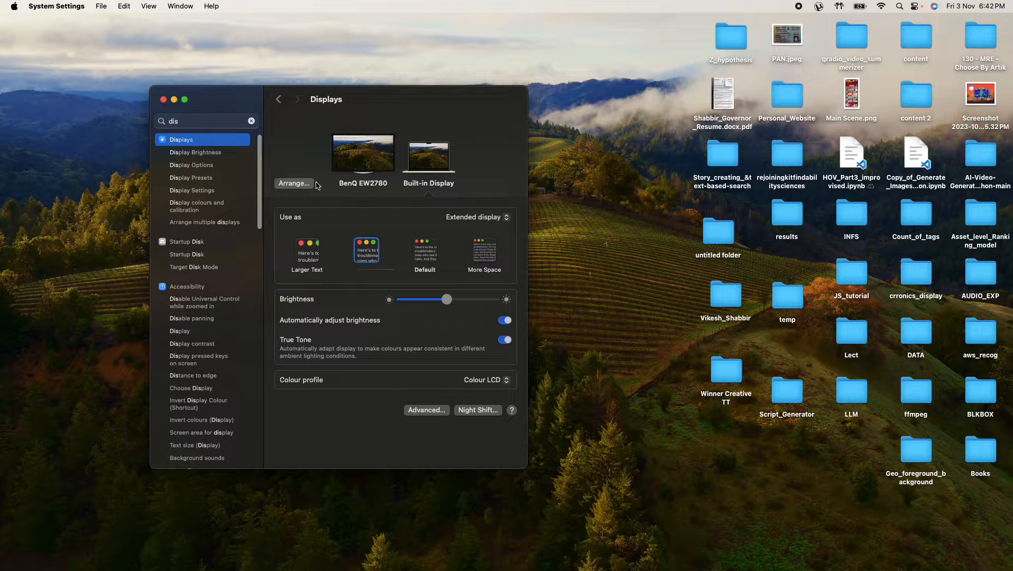
mouse_move(456, 151)
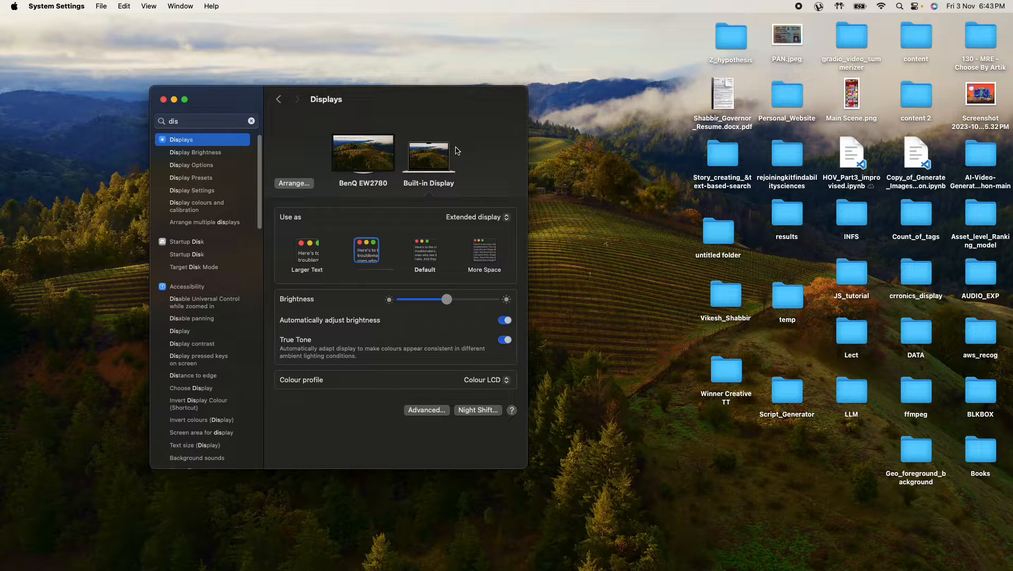
mouse_move(742, 548)
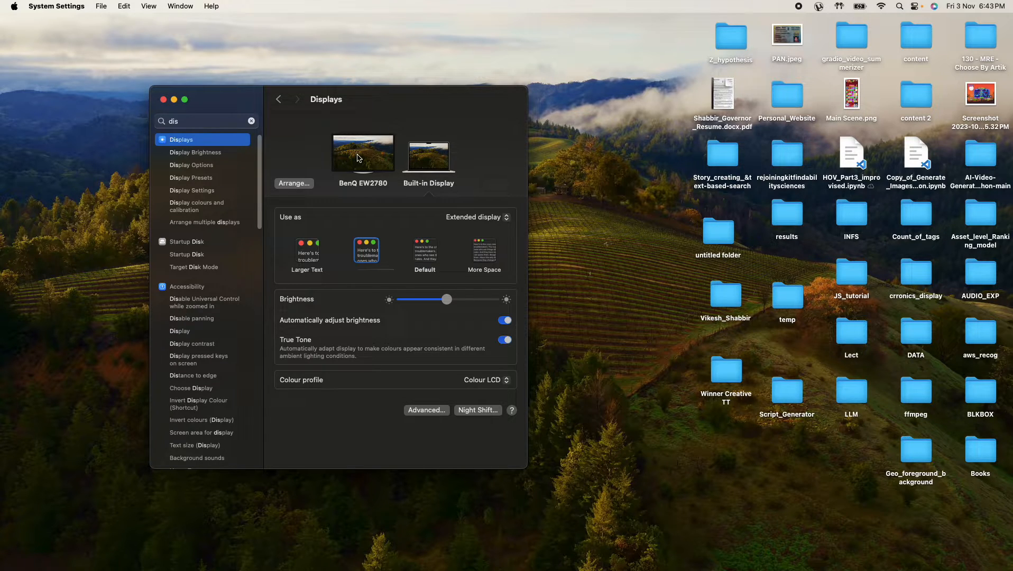
Step: Drag the BenQ display thumbnail to the other side of the Built-in Display and confirm
click(294, 183)
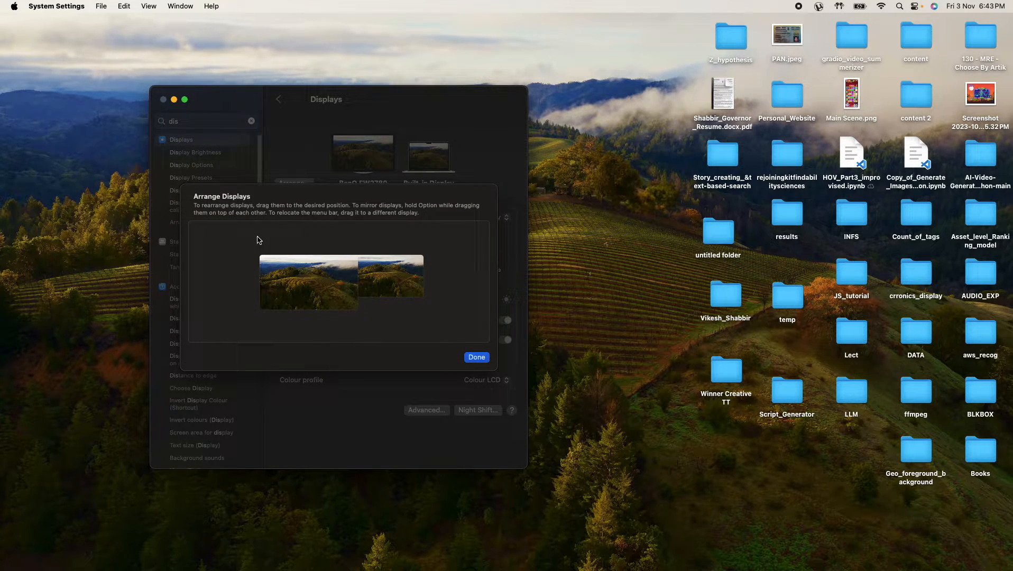
mouse_move(463, 368)
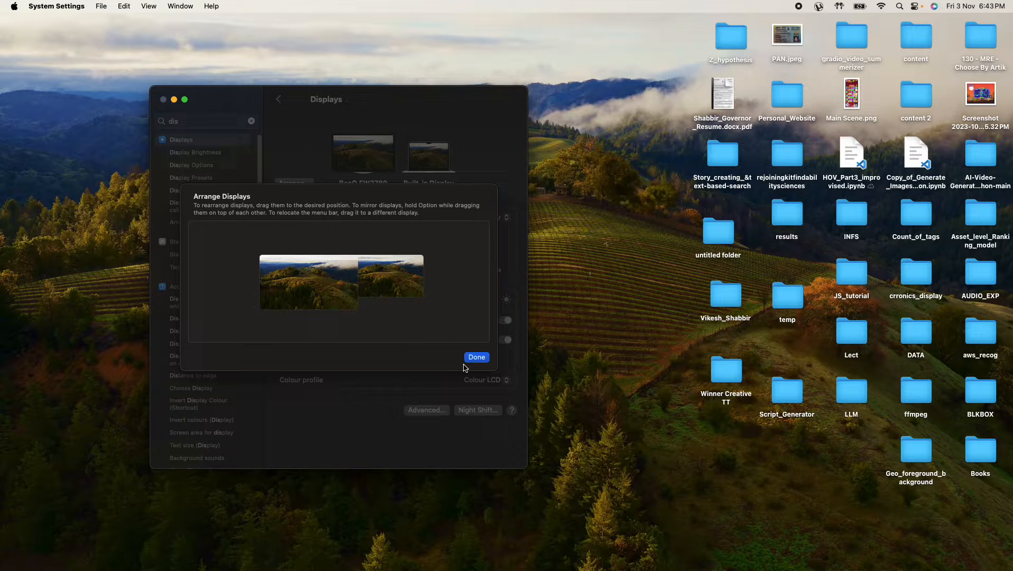
drag(387, 278, 227, 276)
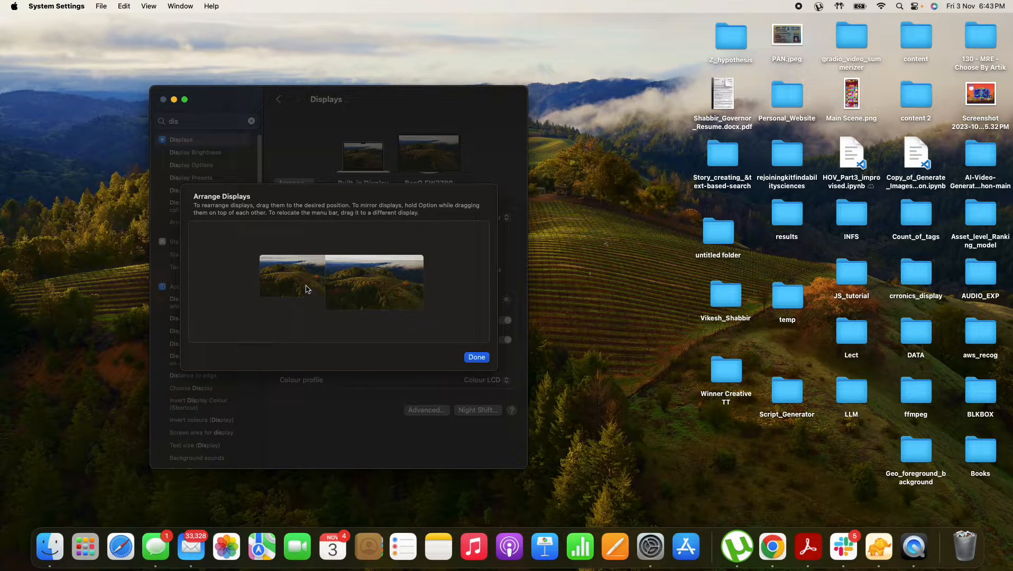
click(476, 358)
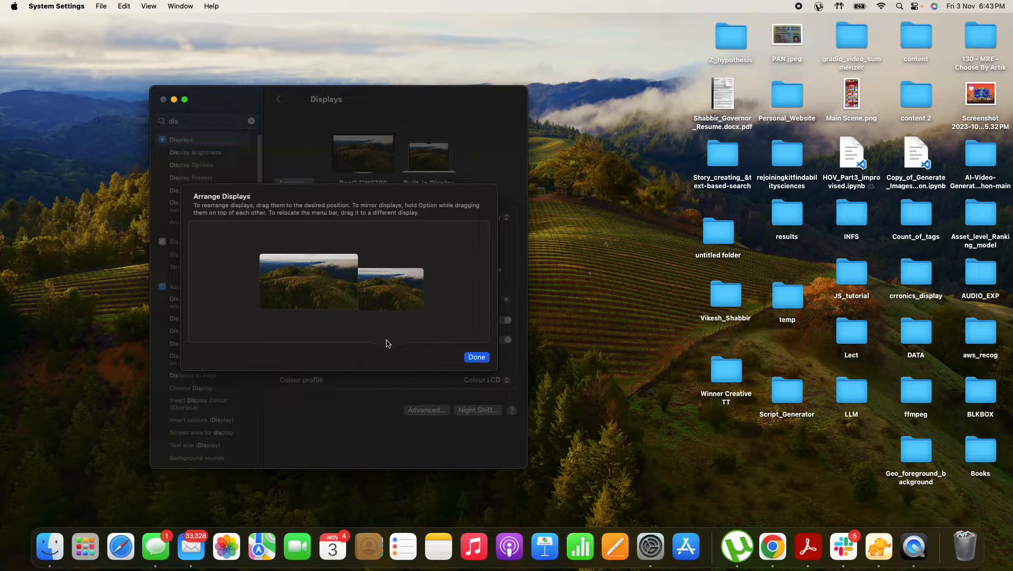
click(476, 357)
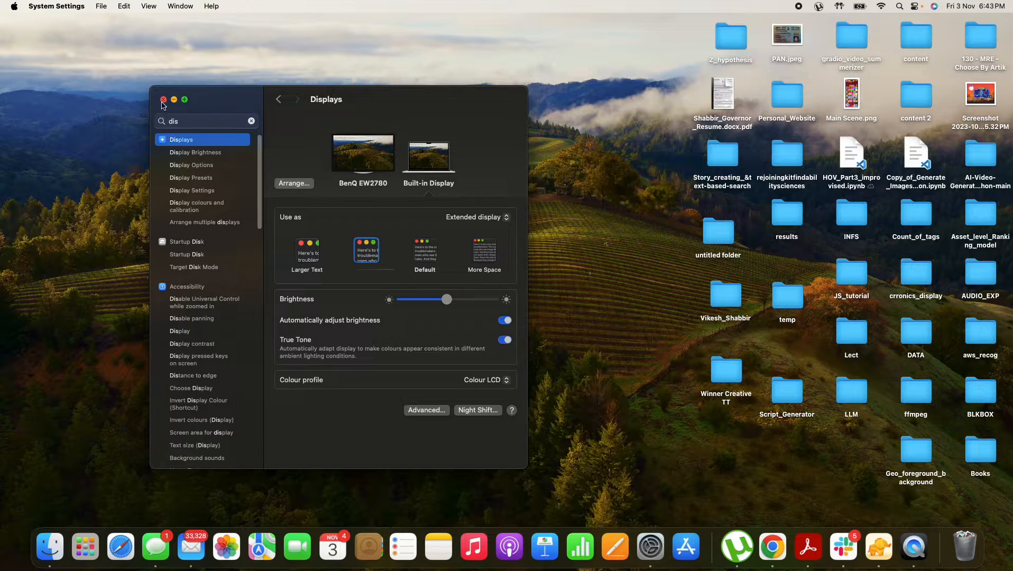
Step: Close the System Settings window to return to the desktop
click(163, 100)
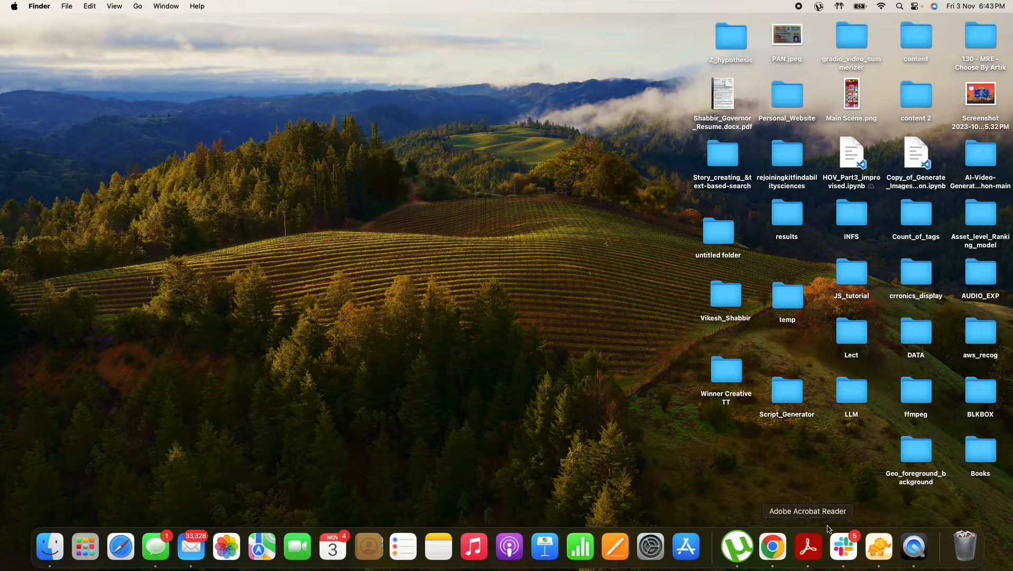
mouse_move(412, 469)
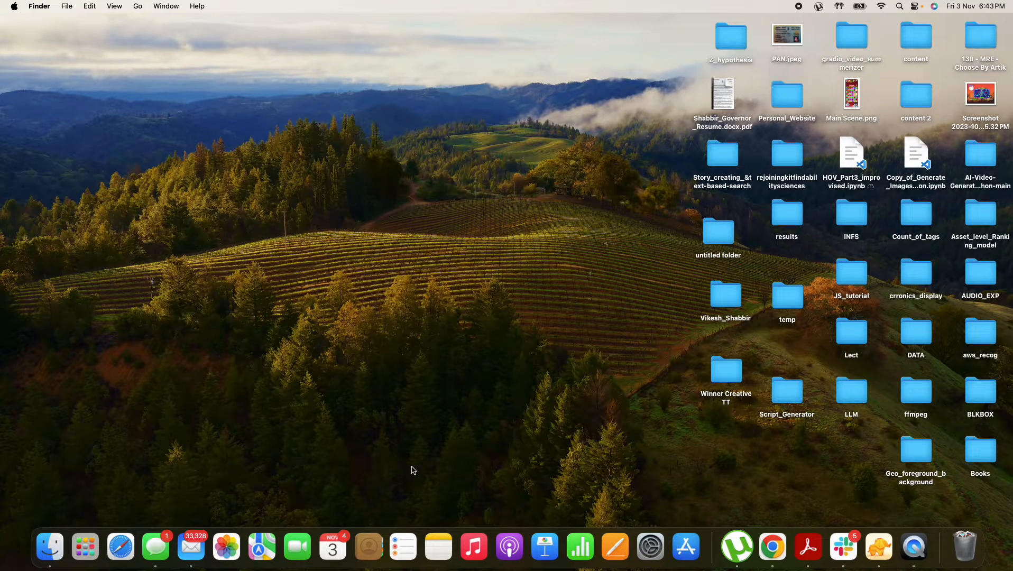
mouse_move(26, 469)
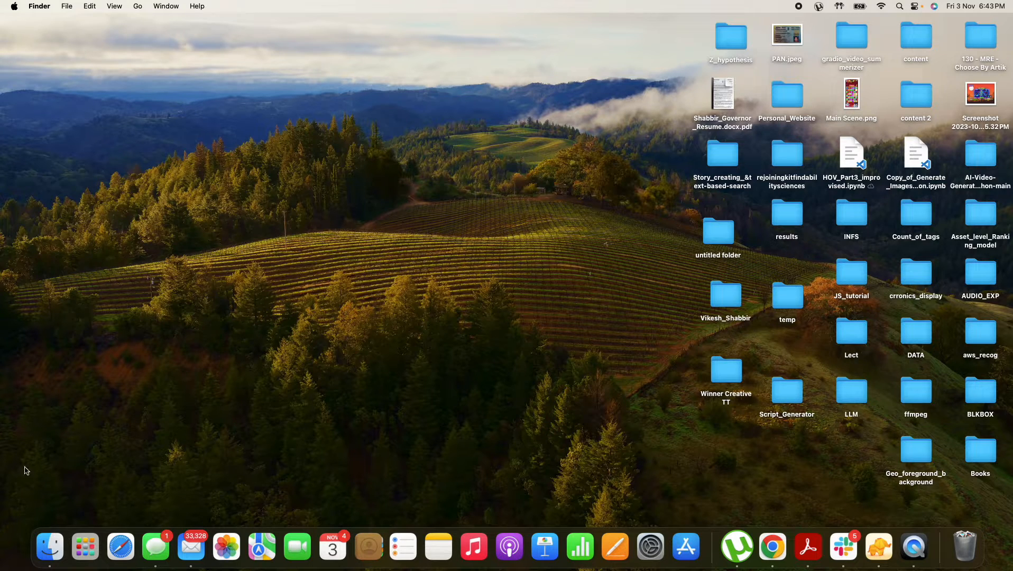
mouse_move(653, 427)
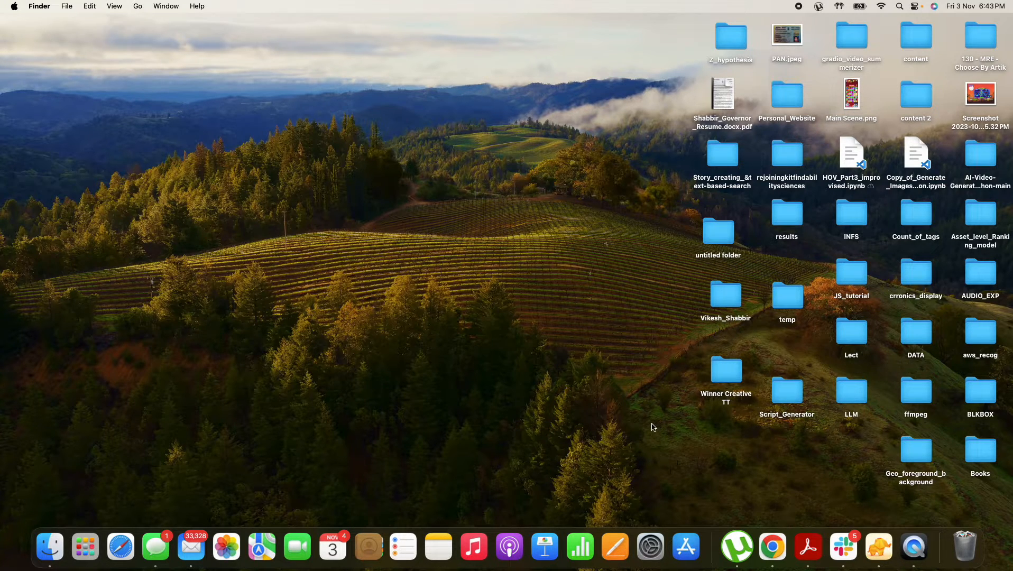
mouse_move(529, 228)
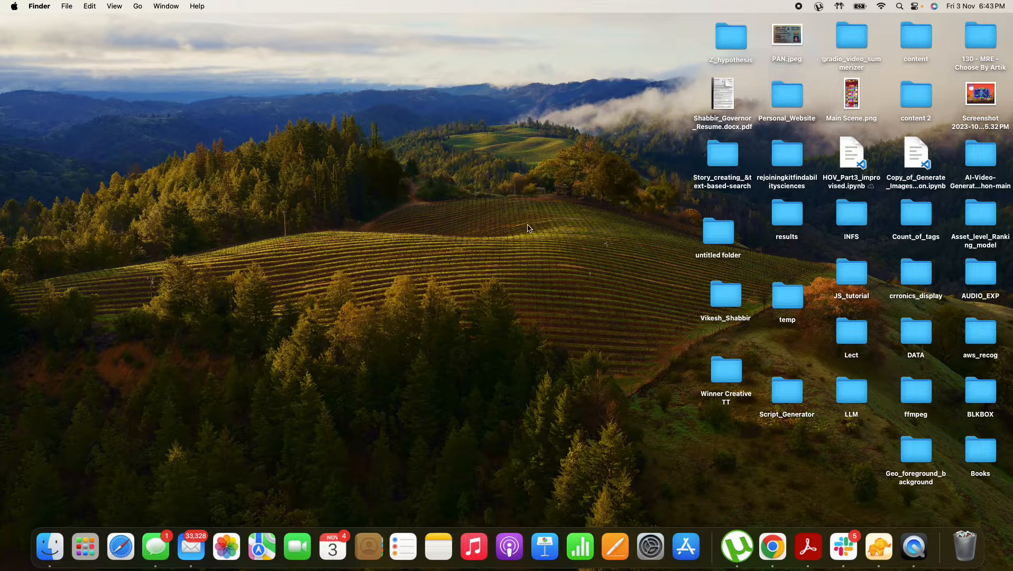
mouse_move(353, 447)
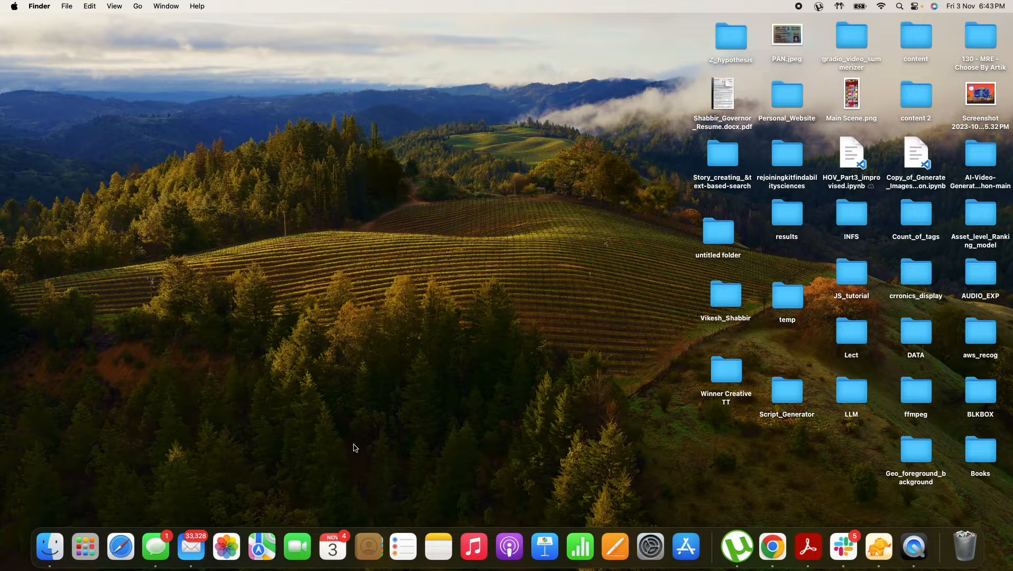
mouse_move(29, 215)
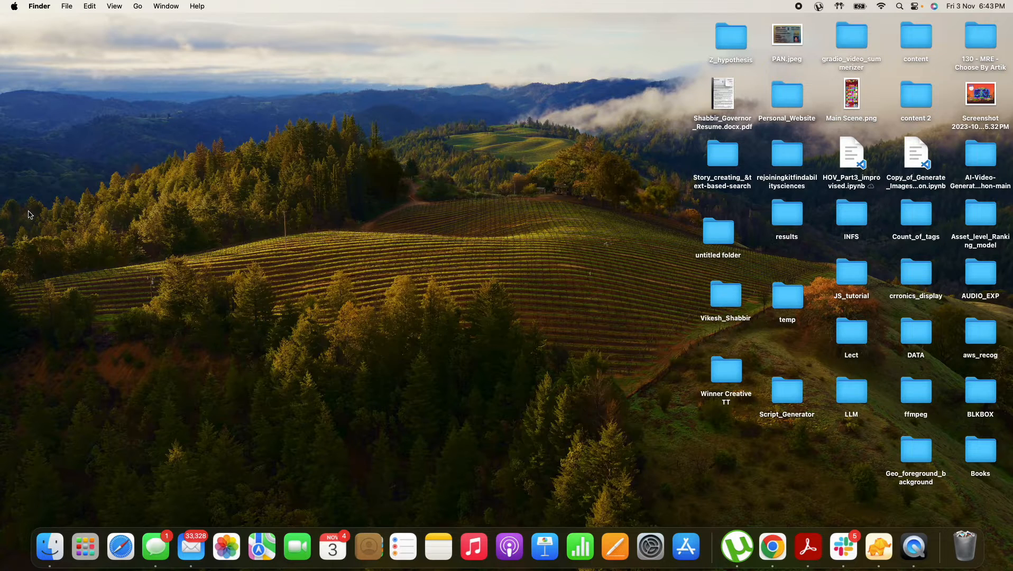
mouse_move(59, 250)
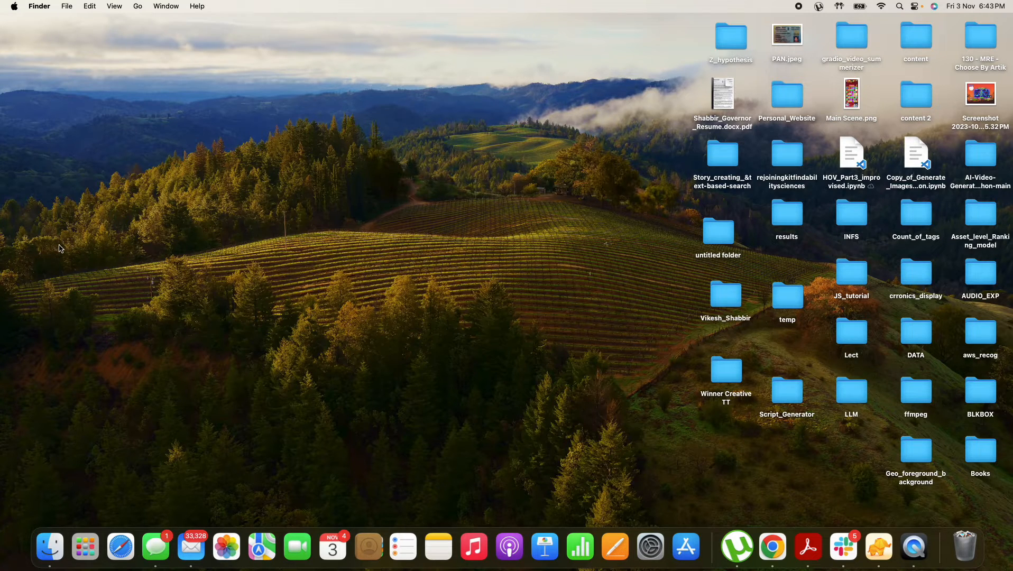